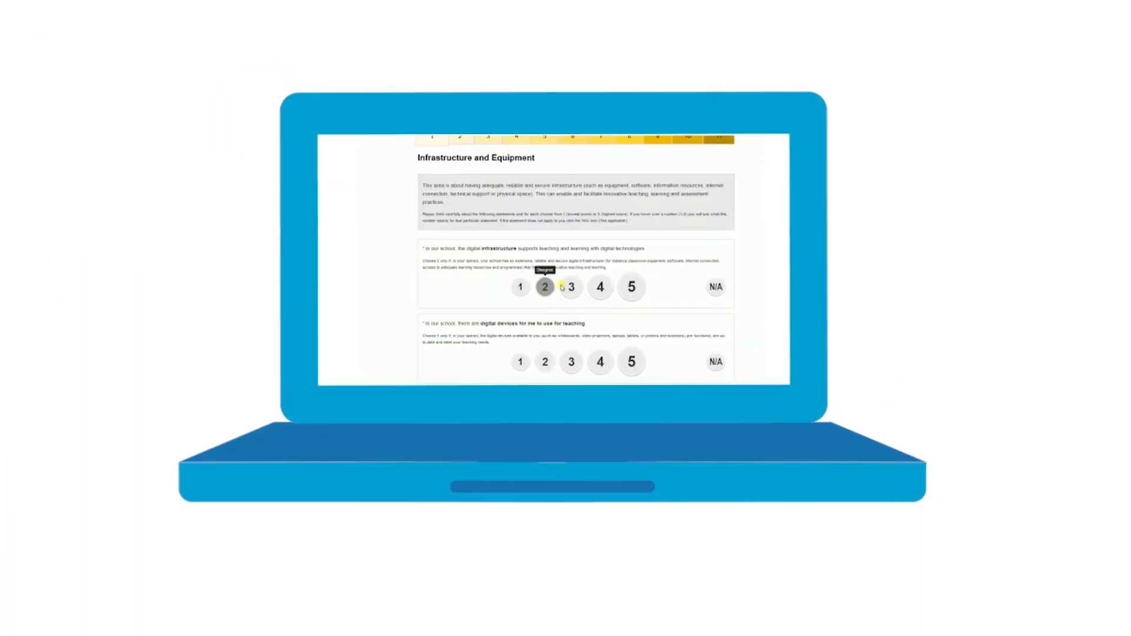
- Jump to section 6, Teaching and Learning Part 2 | Practices, via the progress bar
left_click(573, 227)
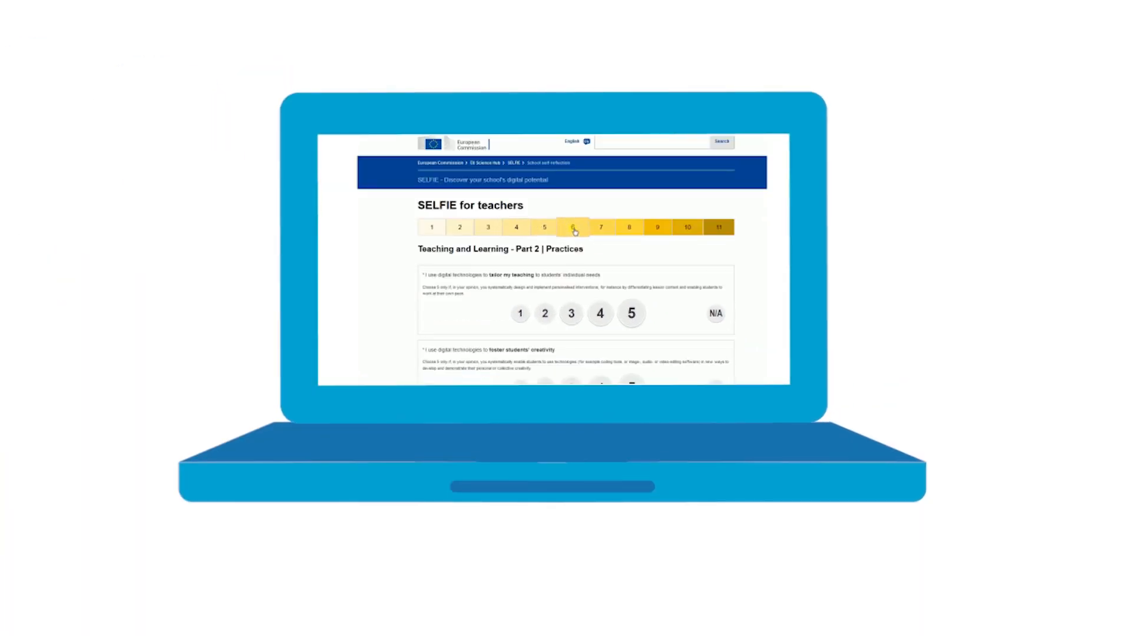
left_click(600, 227)
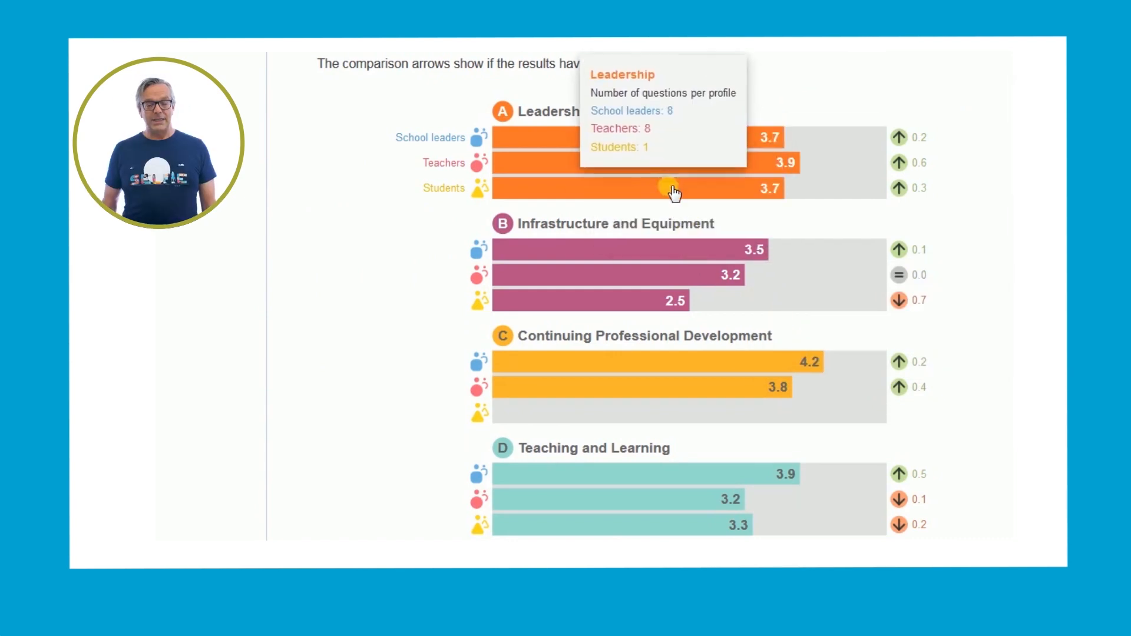
mouse_move(720, 497)
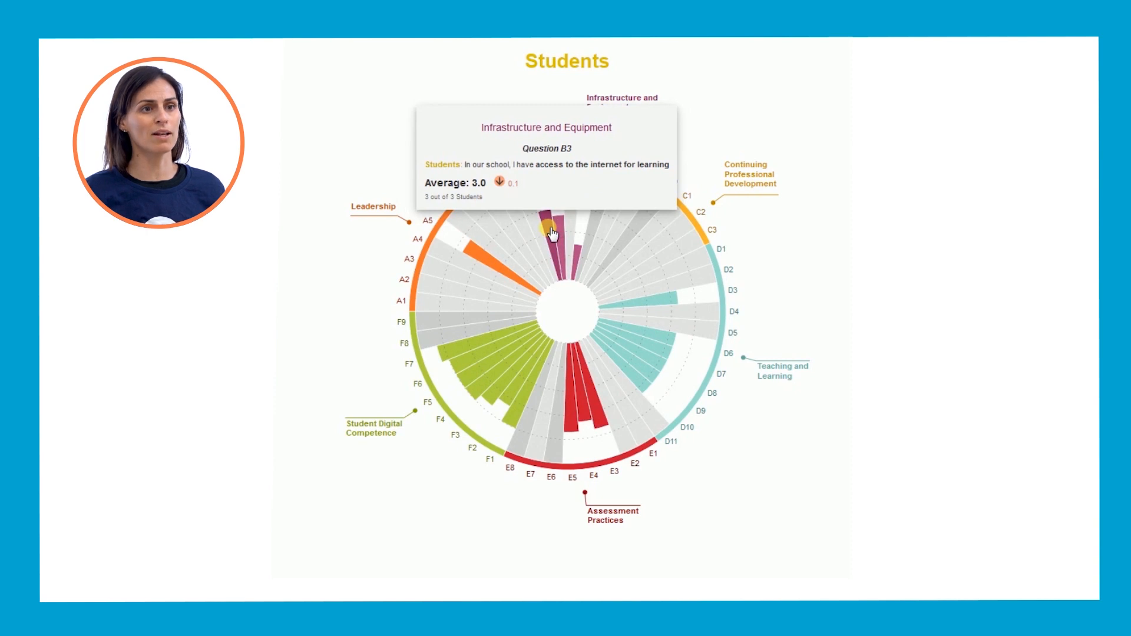
mouse_move(602, 203)
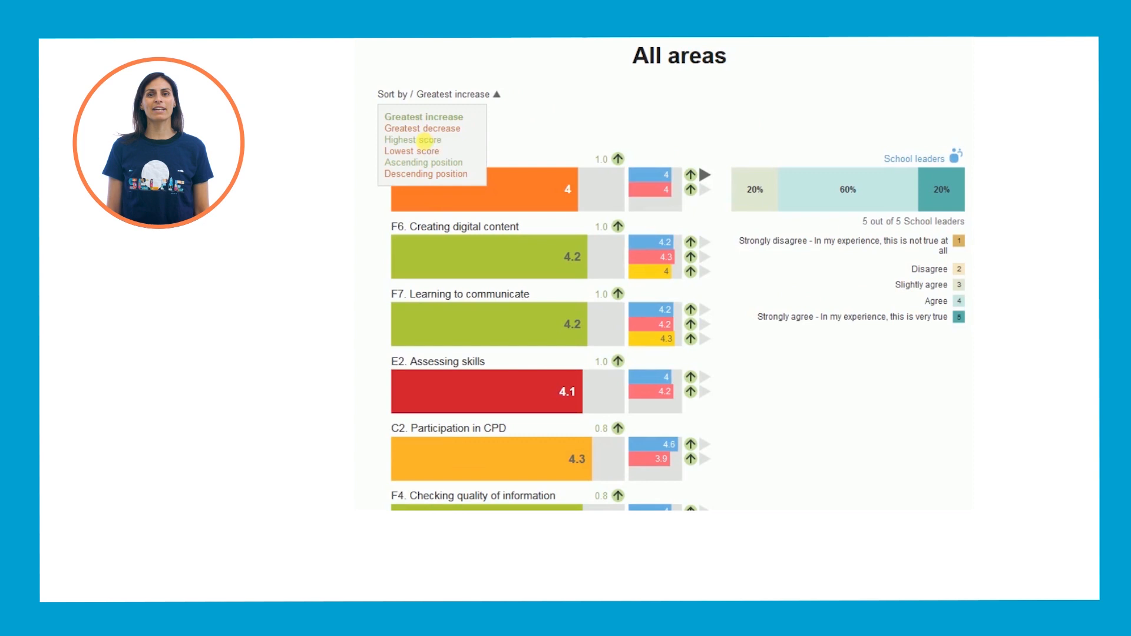
- Sort Leadership results by highest score, then by greatest increase (Progress review first, Digital strategy last)
left_click(412, 139)
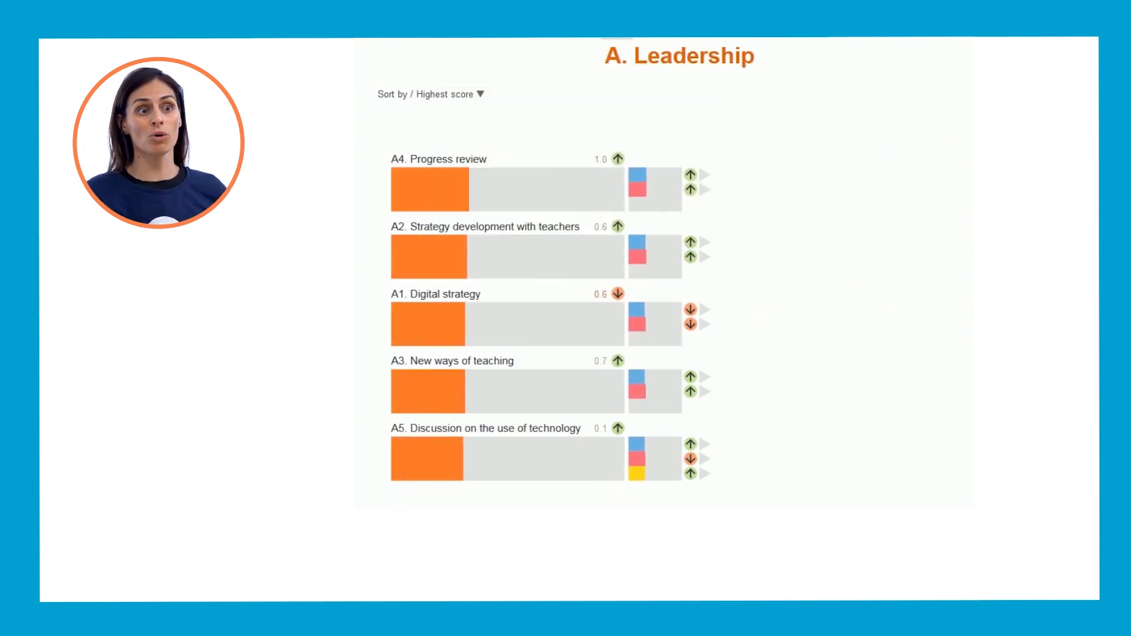
left_click(480, 94)
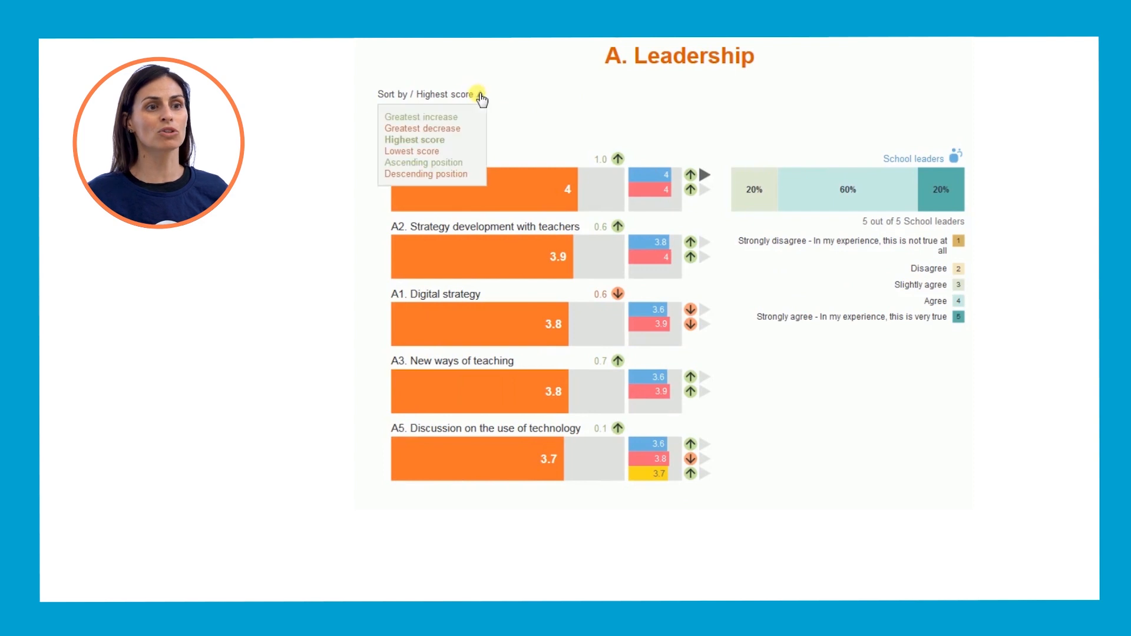
left_click(421, 117)
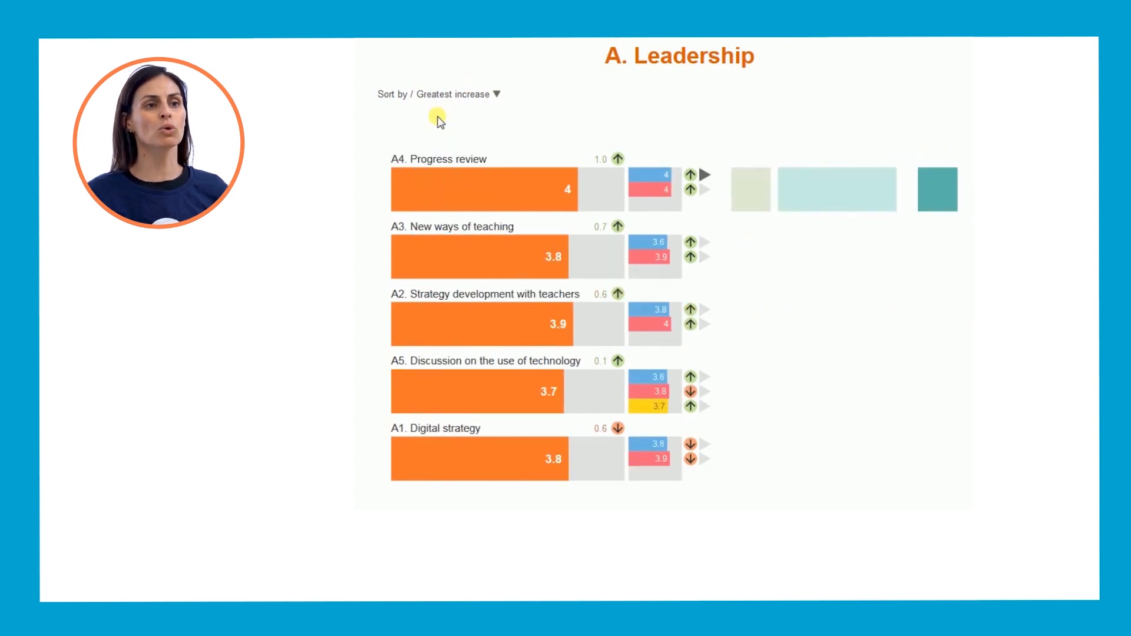